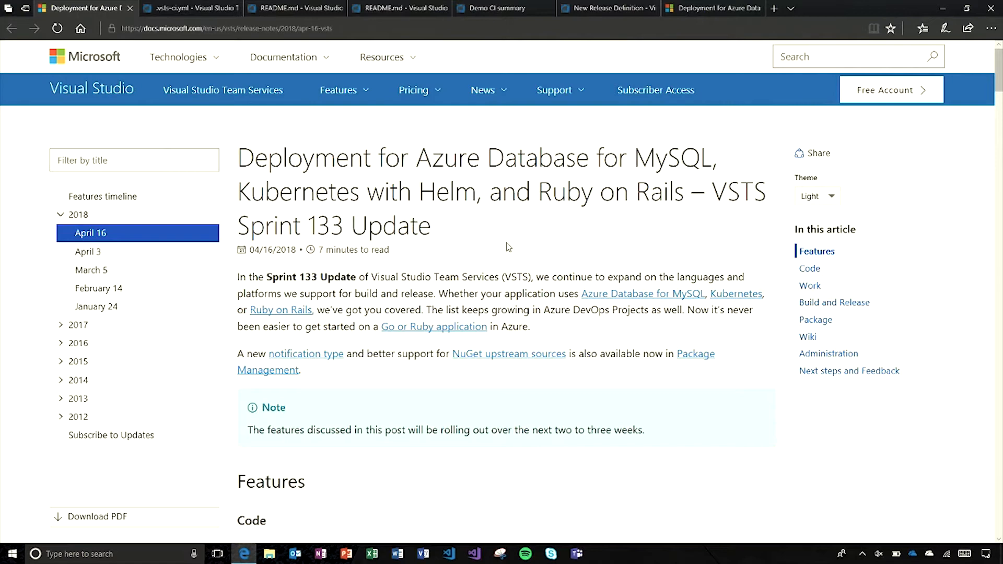
# Review the releases/1 .vsts-ci.yml trigger for releases/* branches, then return to the master README.
pyautogui.scroll(-3)
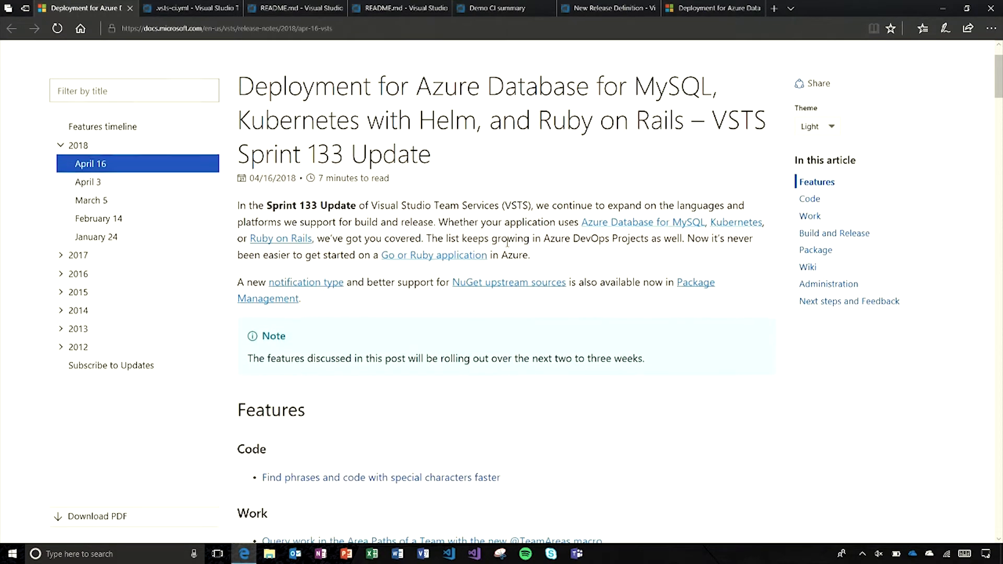
pyautogui.scroll(3)
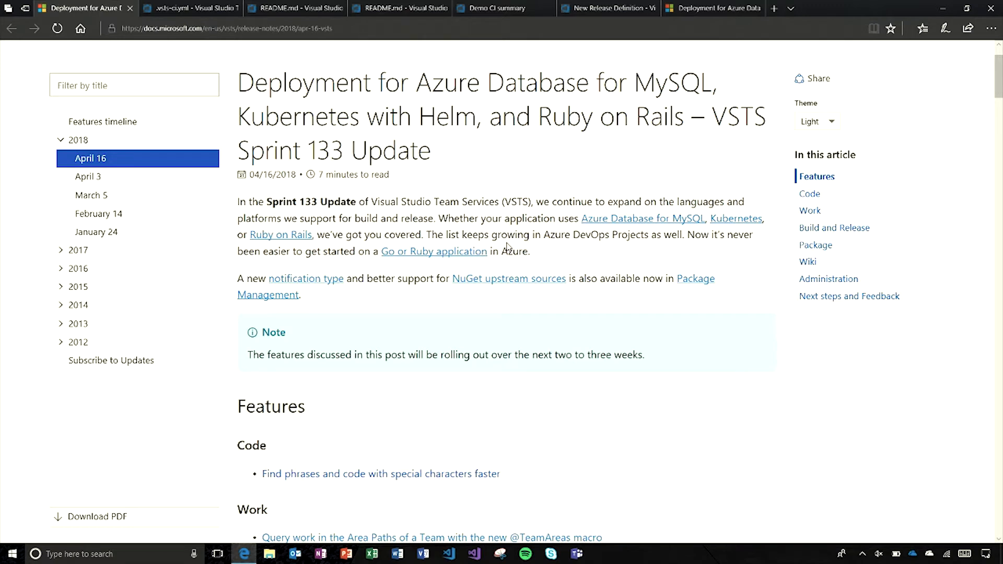
pyautogui.scroll(-3)
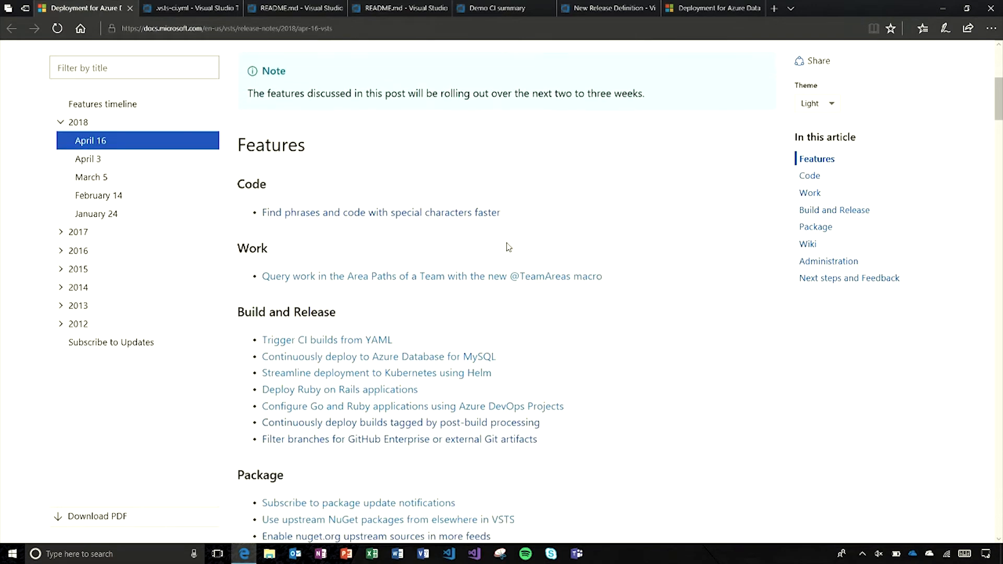
pyautogui.scroll(-3)
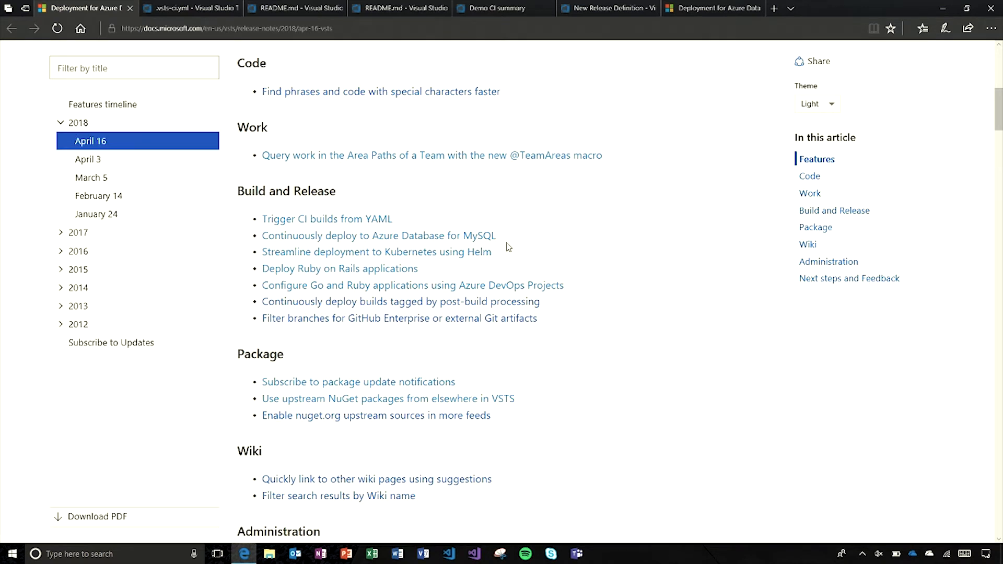
pyautogui.moveTo(662, 220)
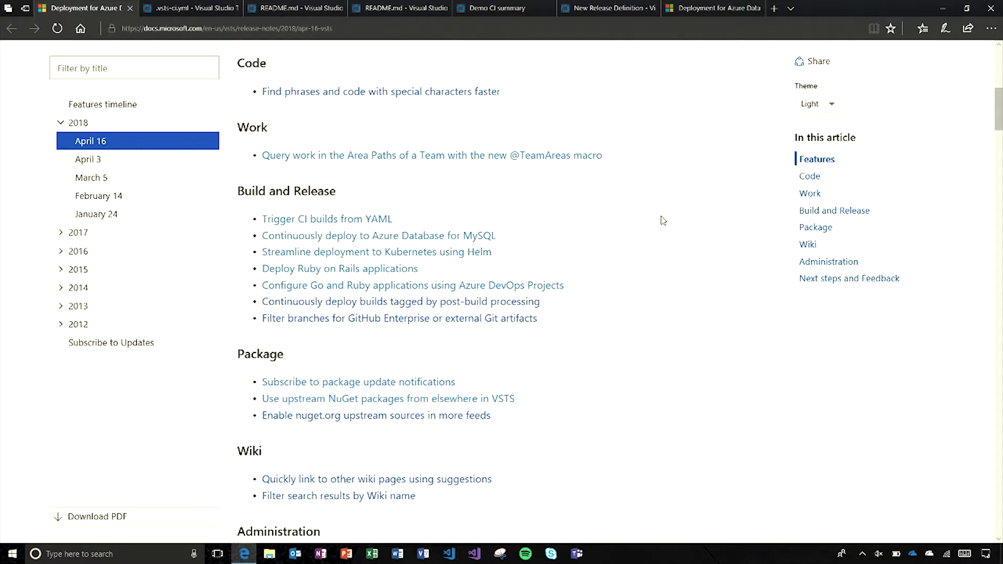
pyautogui.moveTo(518, 121)
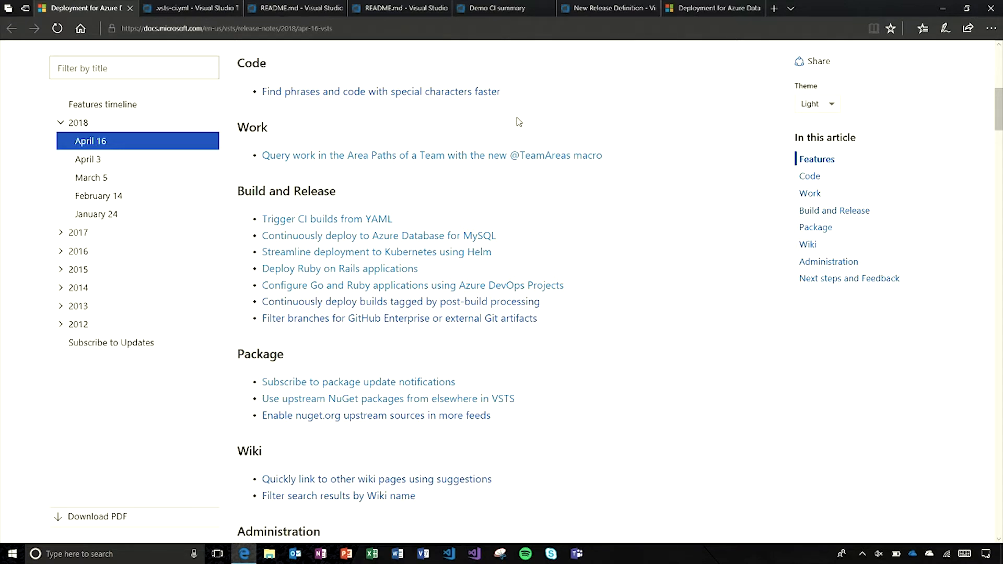
pyautogui.moveTo(501, 181)
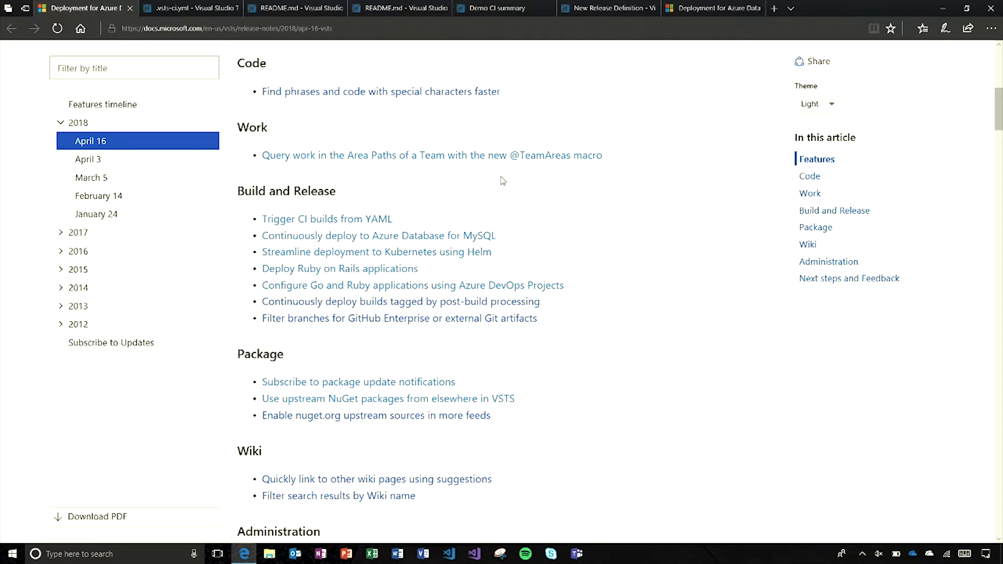
pyautogui.moveTo(411, 174)
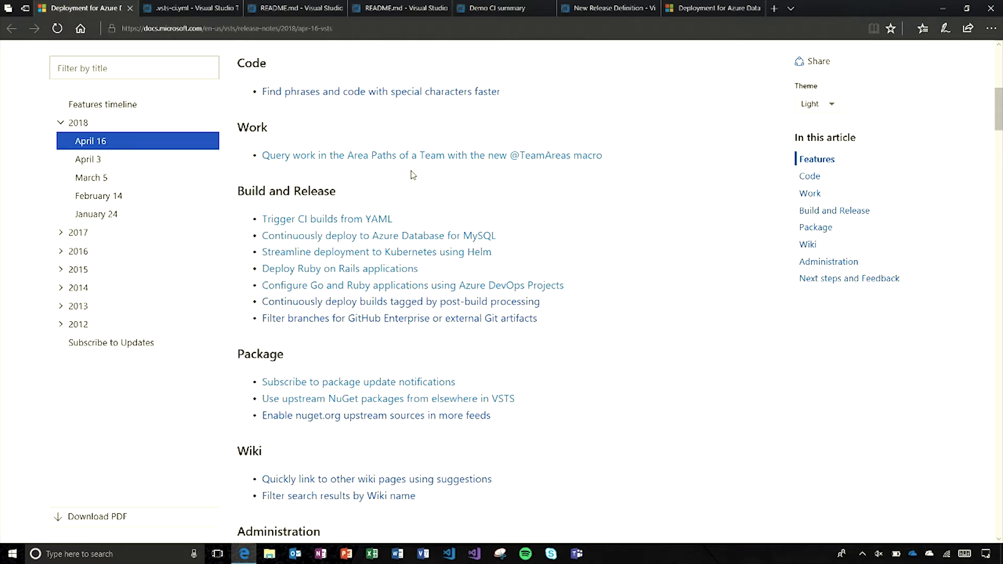
pyautogui.moveTo(565, 154)
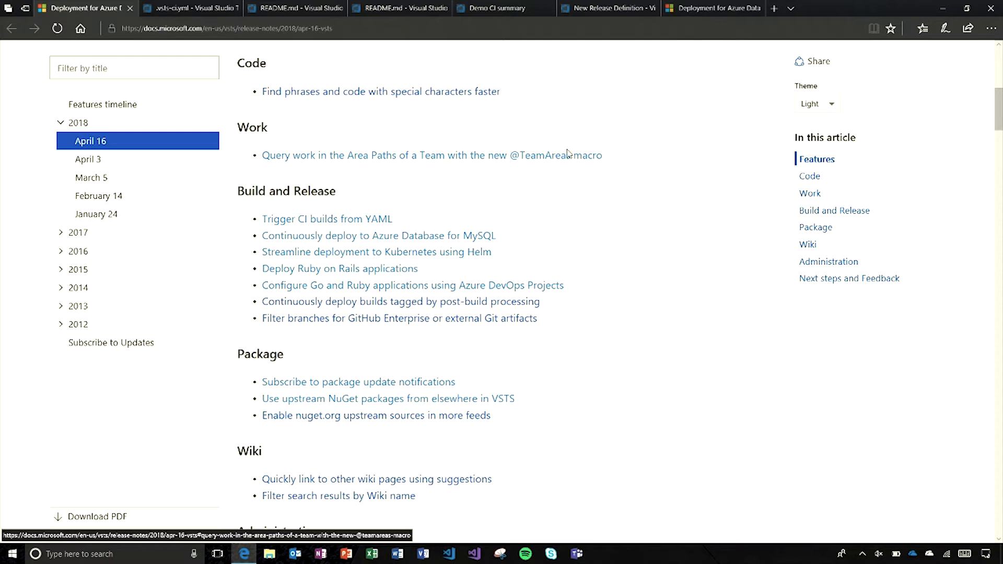
pyautogui.scroll(-3)
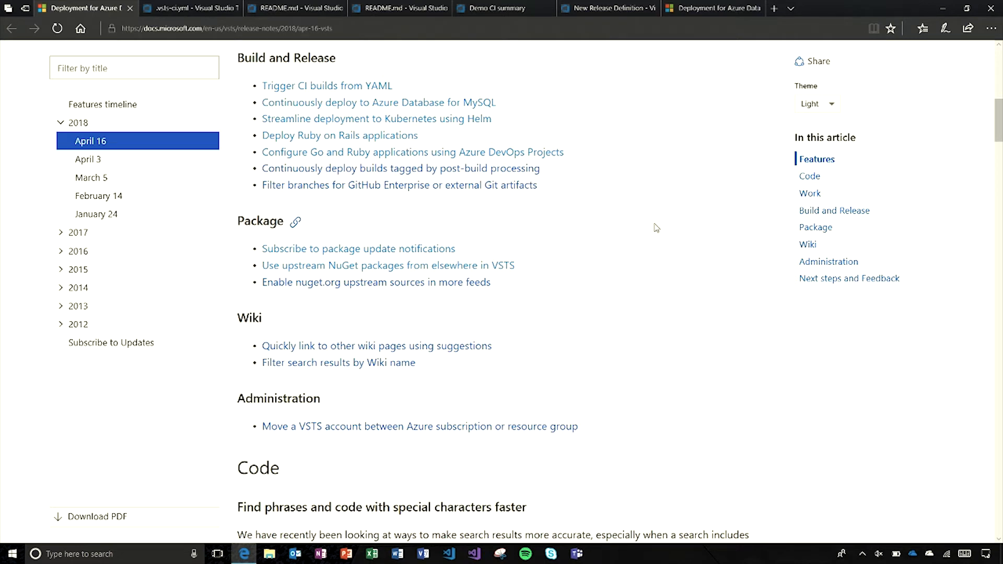
pyautogui.moveTo(610, 208)
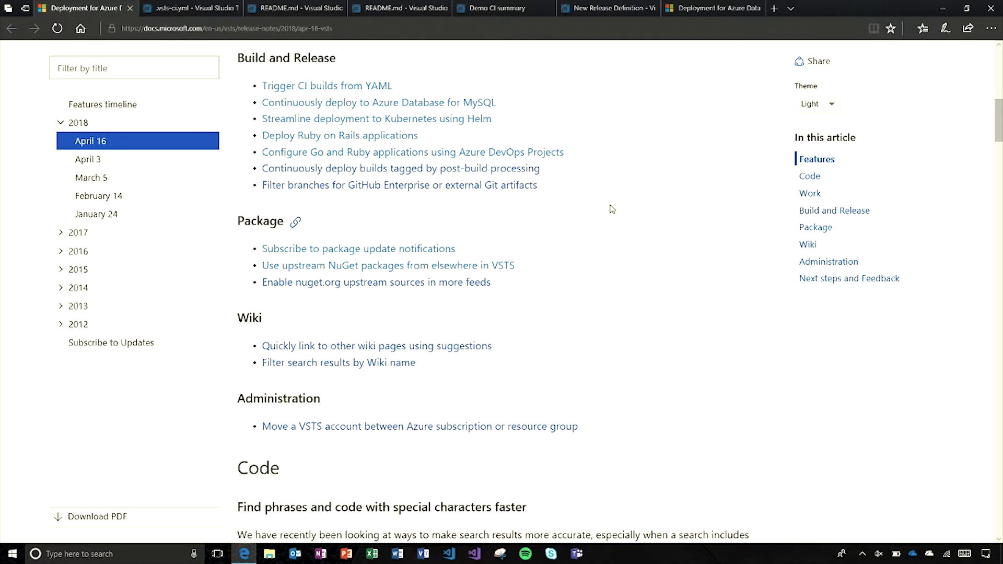
pyautogui.moveTo(544, 197)
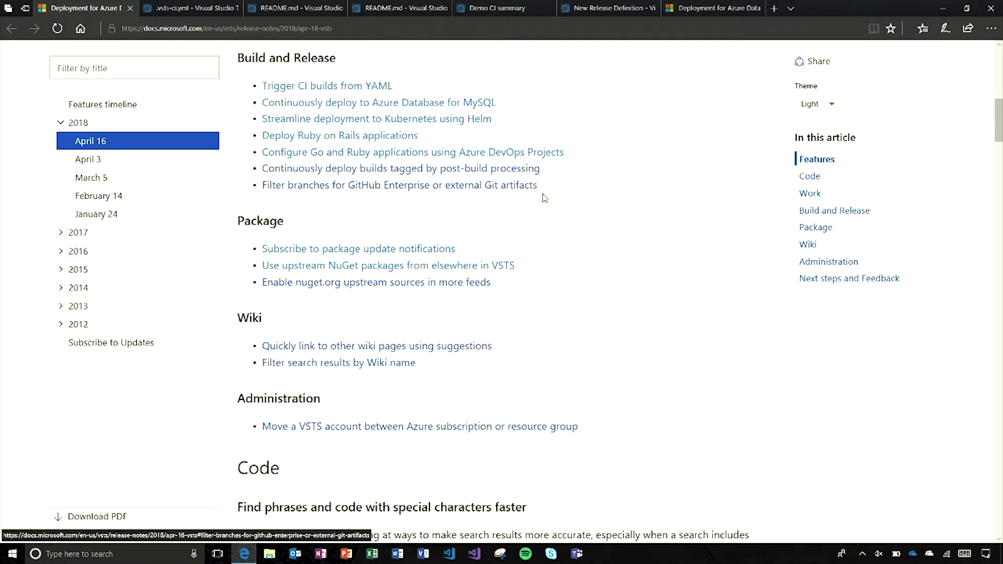
pyautogui.scroll(-3)
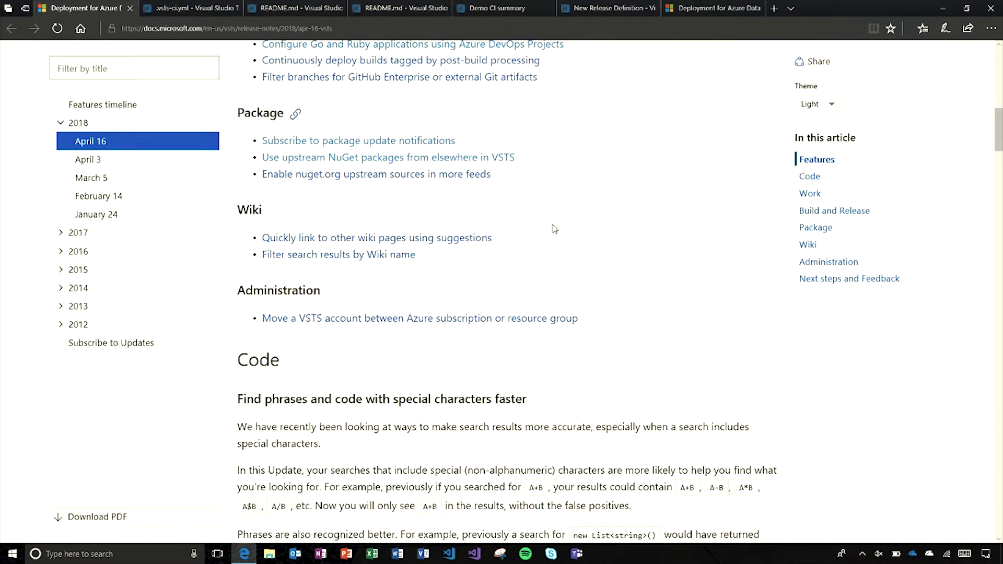
pyautogui.moveTo(558, 143)
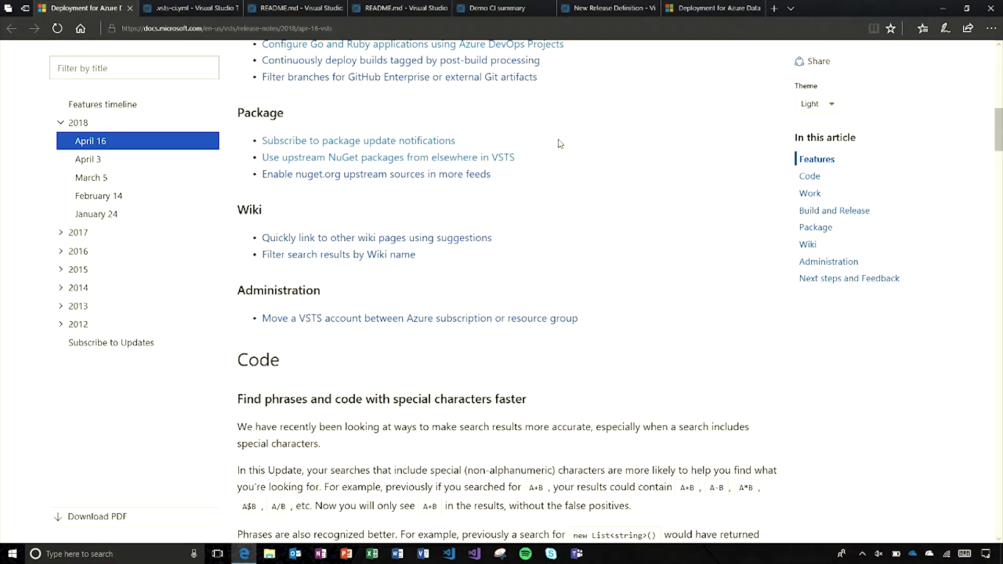
pyautogui.moveTo(372, 162)
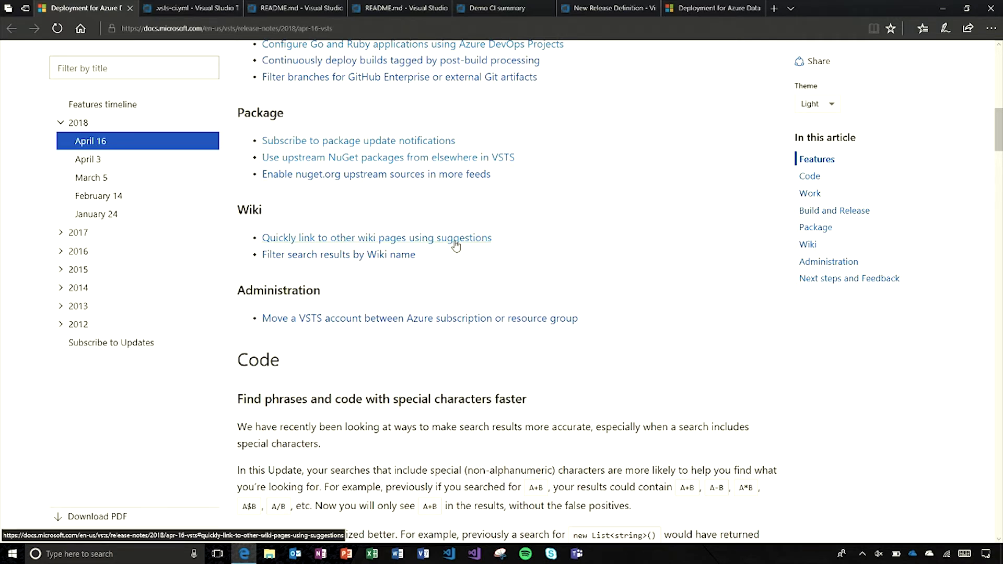
pyautogui.moveTo(400, 267)
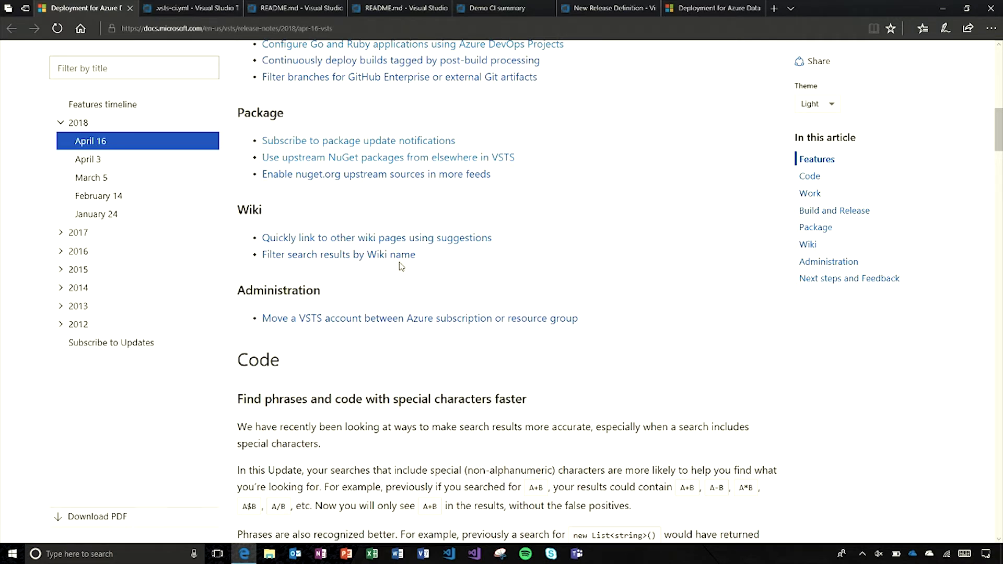
pyautogui.moveTo(405, 319)
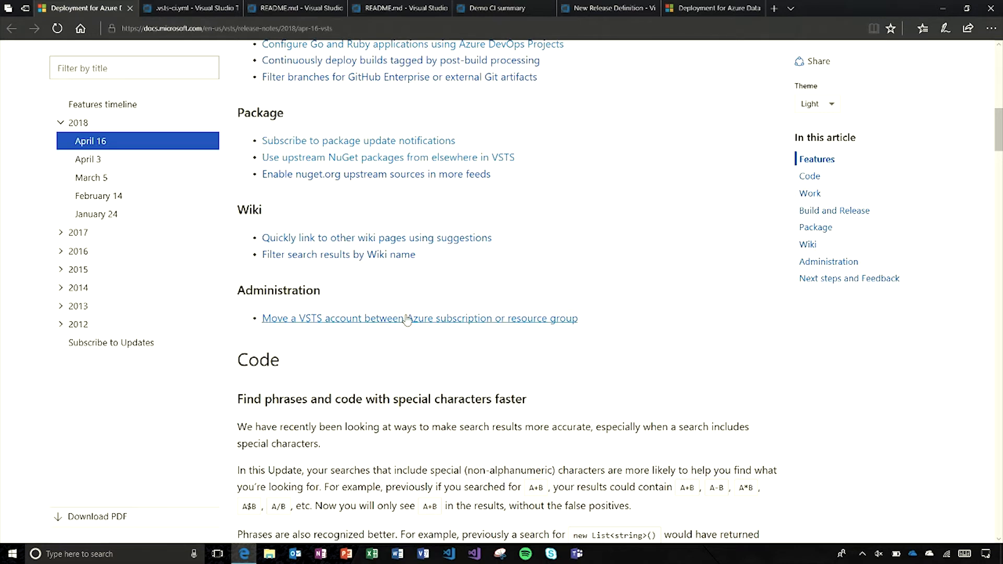
pyautogui.moveTo(440, 307)
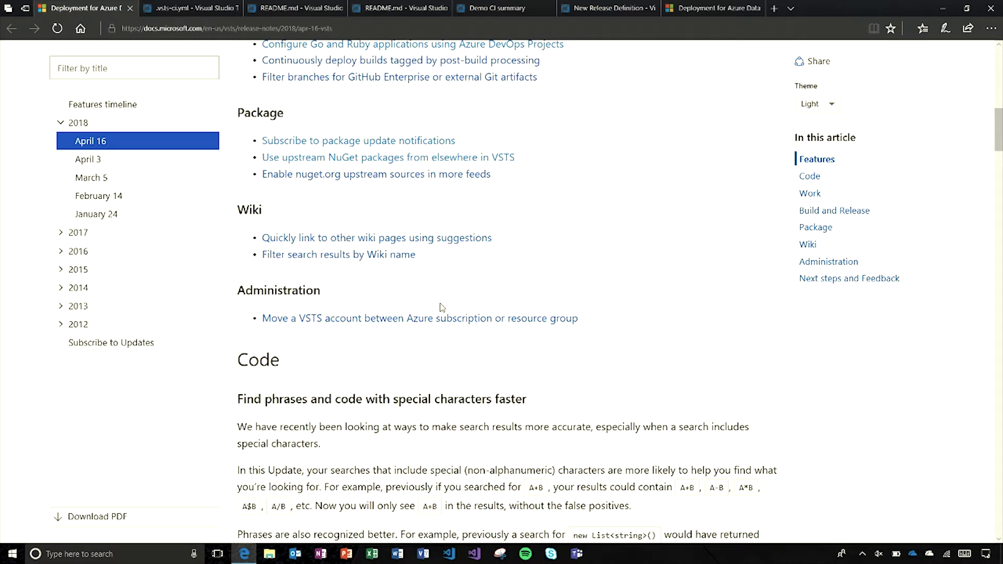
pyautogui.moveTo(554, 265)
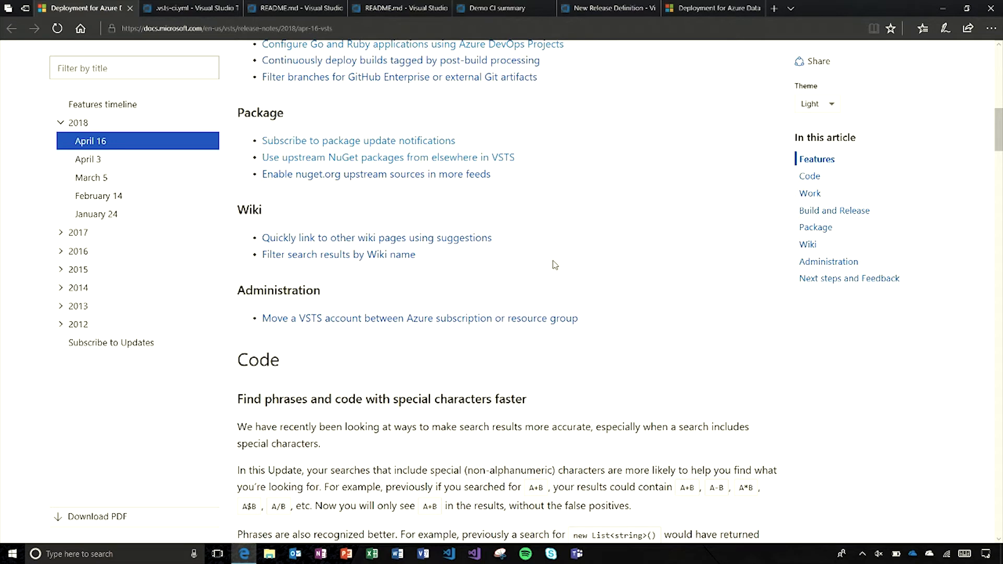
pyautogui.scroll(3)
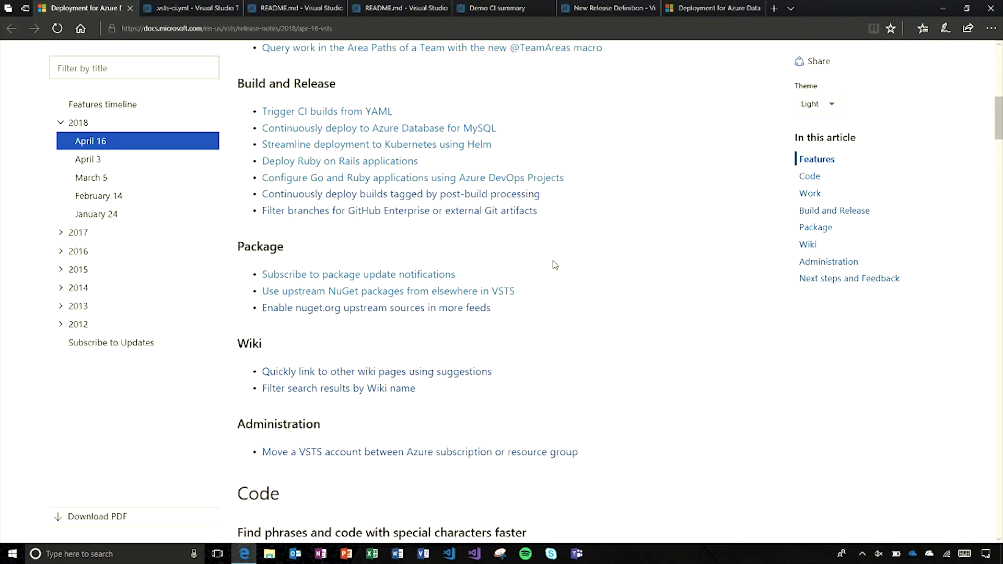
pyautogui.click(189, 7)
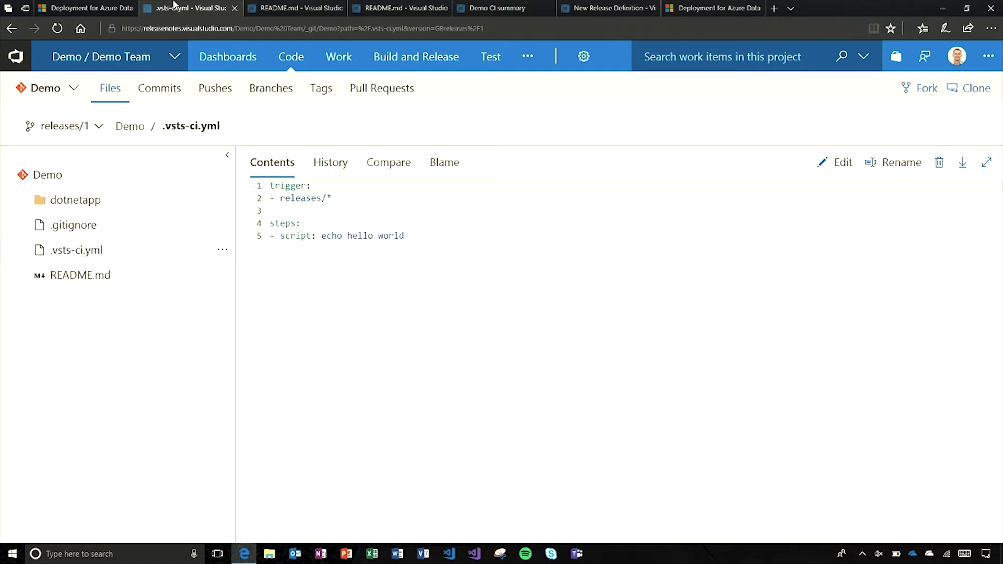
pyautogui.moveTo(343, 200)
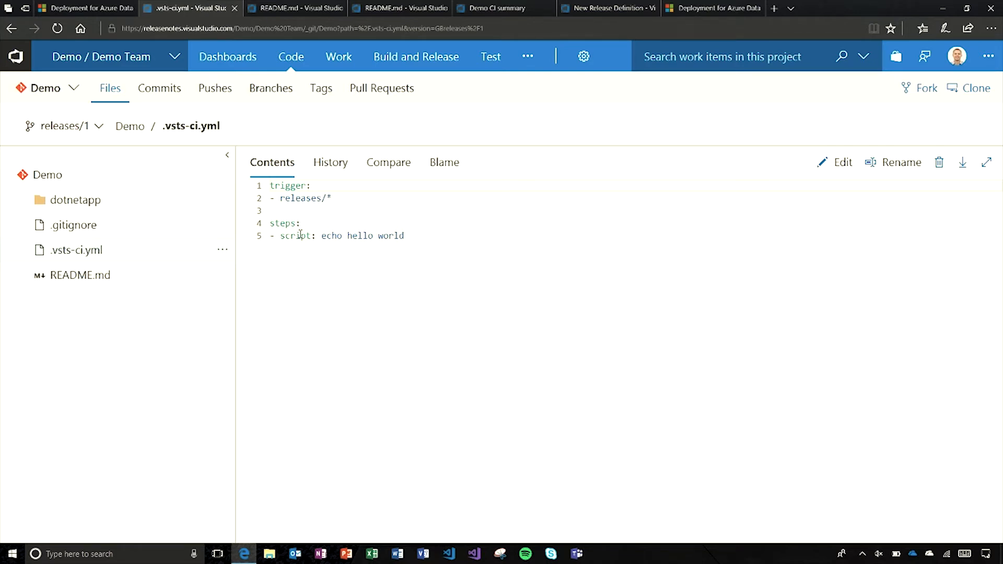
pyautogui.moveTo(337, 198)
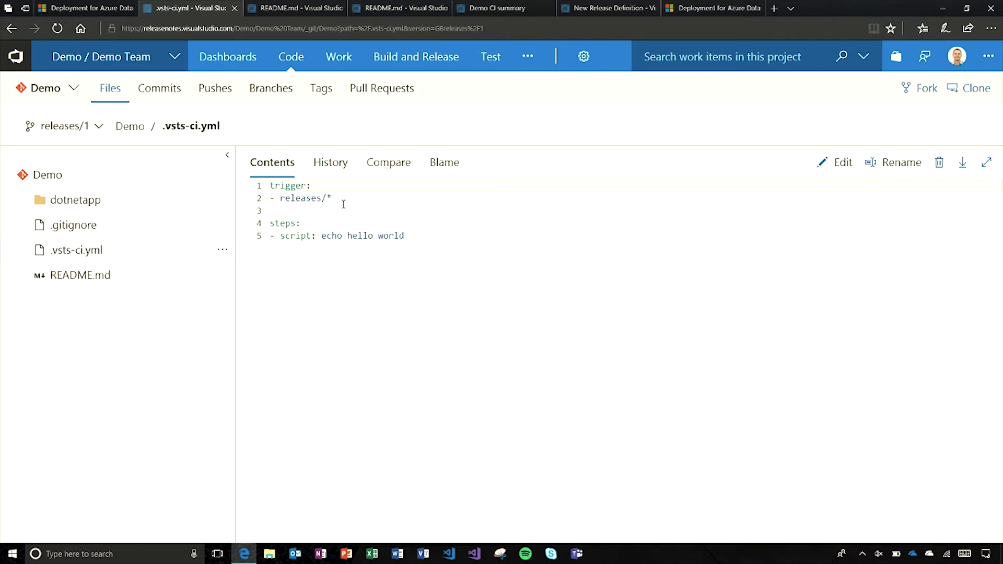
pyautogui.click(291, 56)
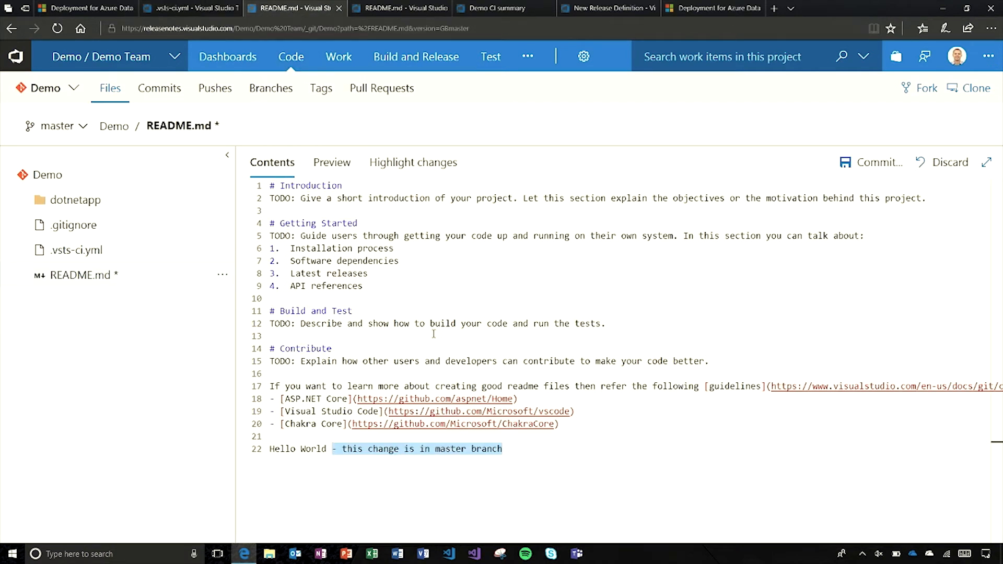
# Commit the new README line to the master branch.
pyautogui.click(451, 448)
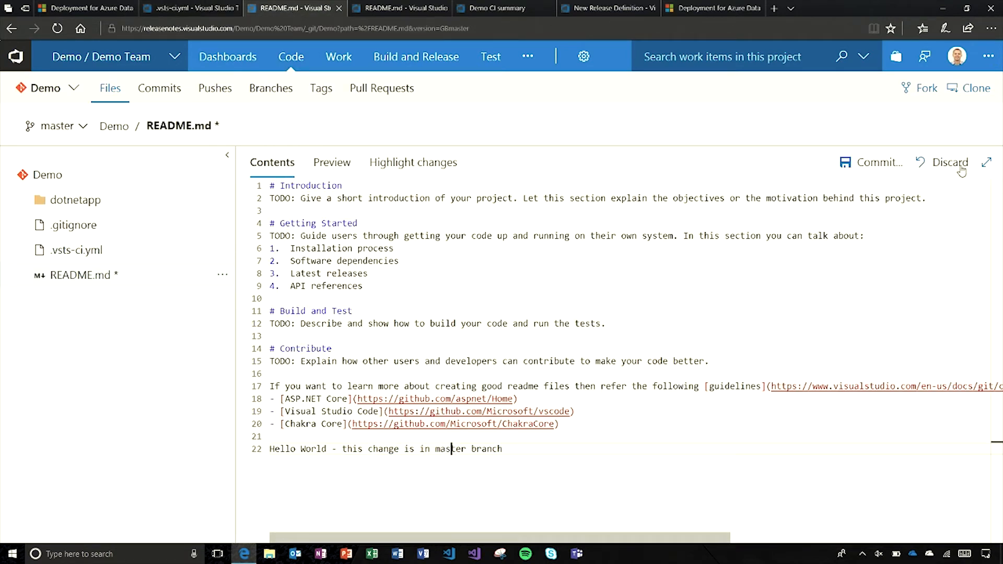
pyautogui.click(870, 161)
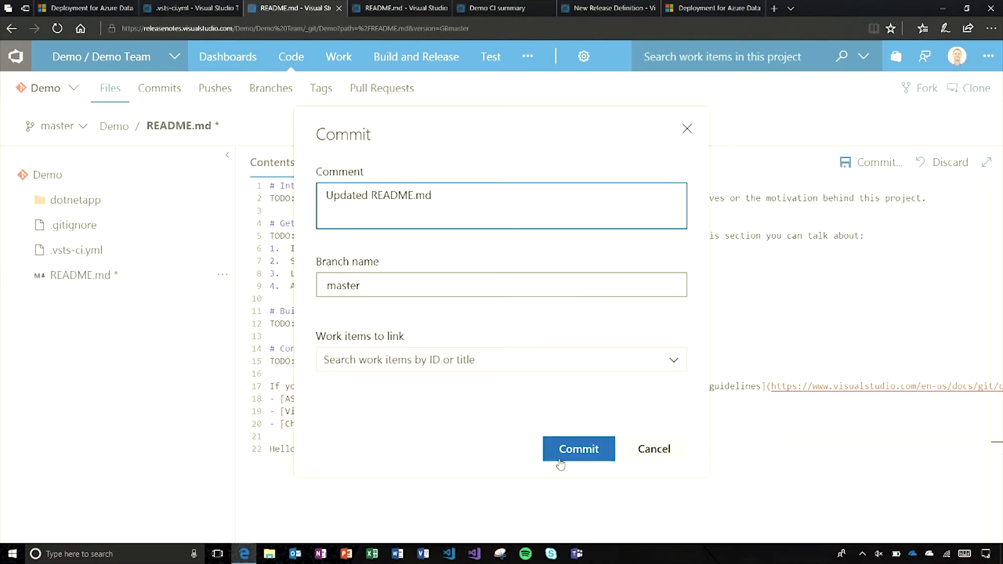
pyautogui.click(578, 448)
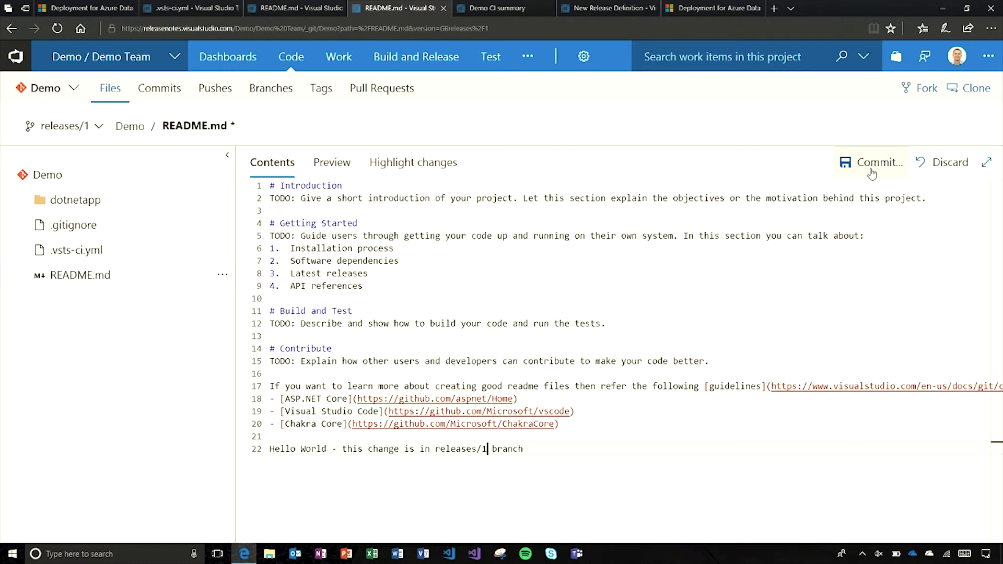
# Commit the releases/1 README change with its own line.
pyautogui.click(876, 162)
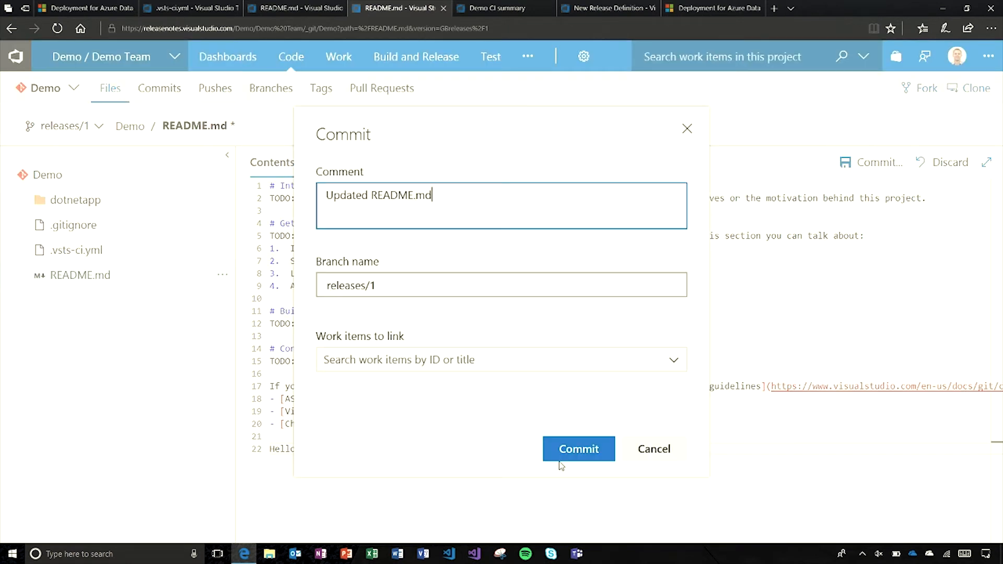
pyautogui.click(578, 448)
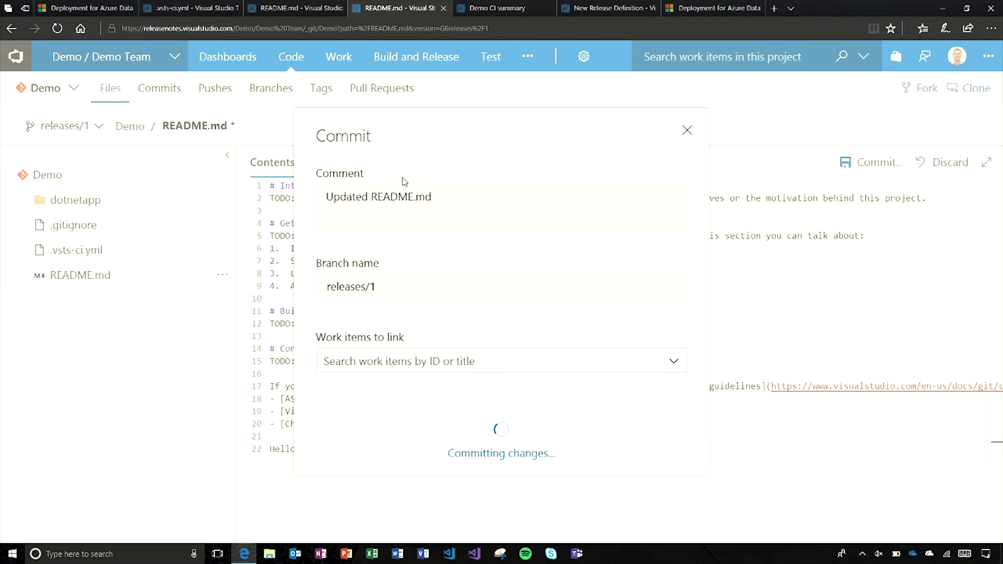
pyautogui.click(499, 8)
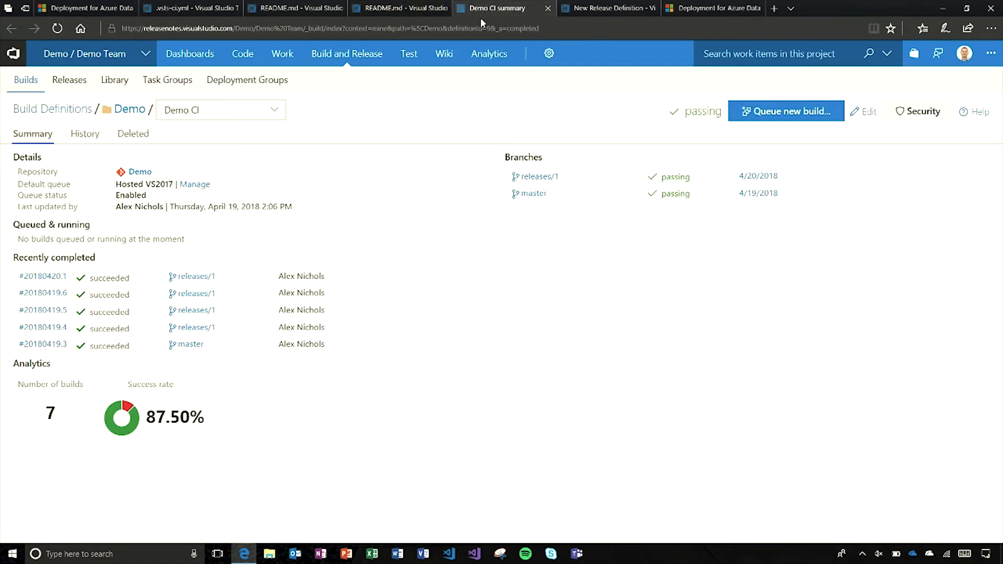
pyautogui.moveTo(259, 171)
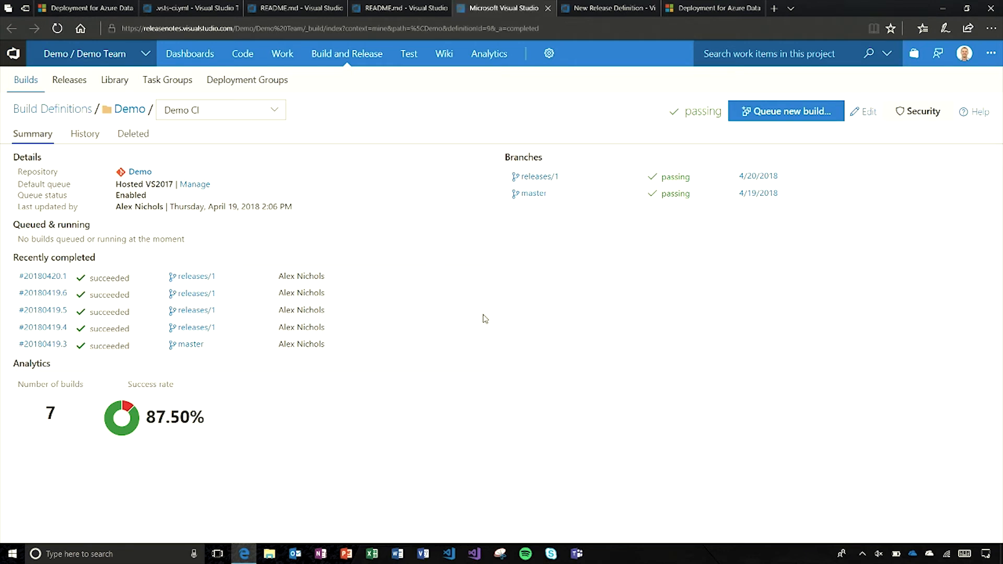
# Refresh the Demo CI summary to show the running releases/1 build.
pyautogui.click(786, 111)
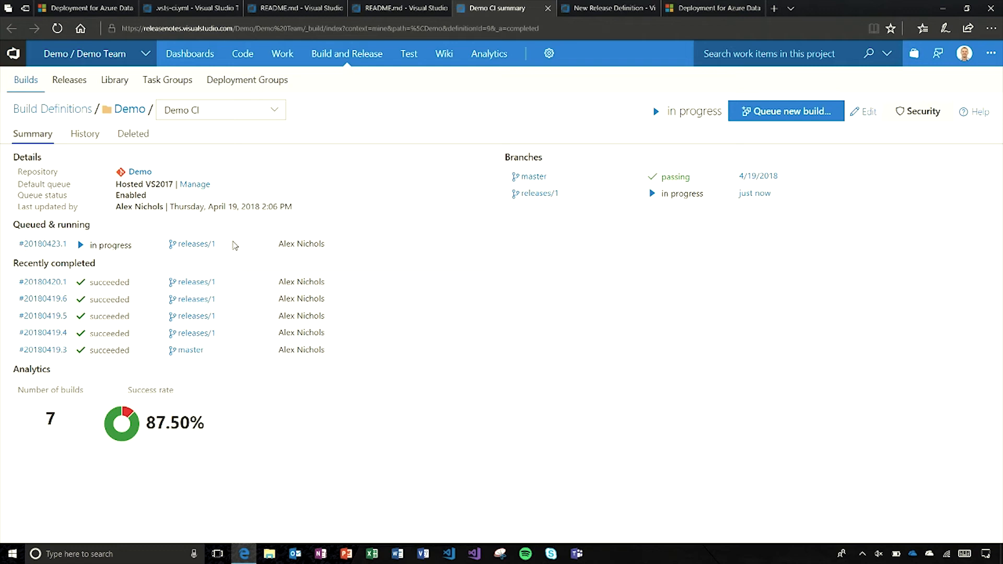
pyautogui.moveTo(449, 154)
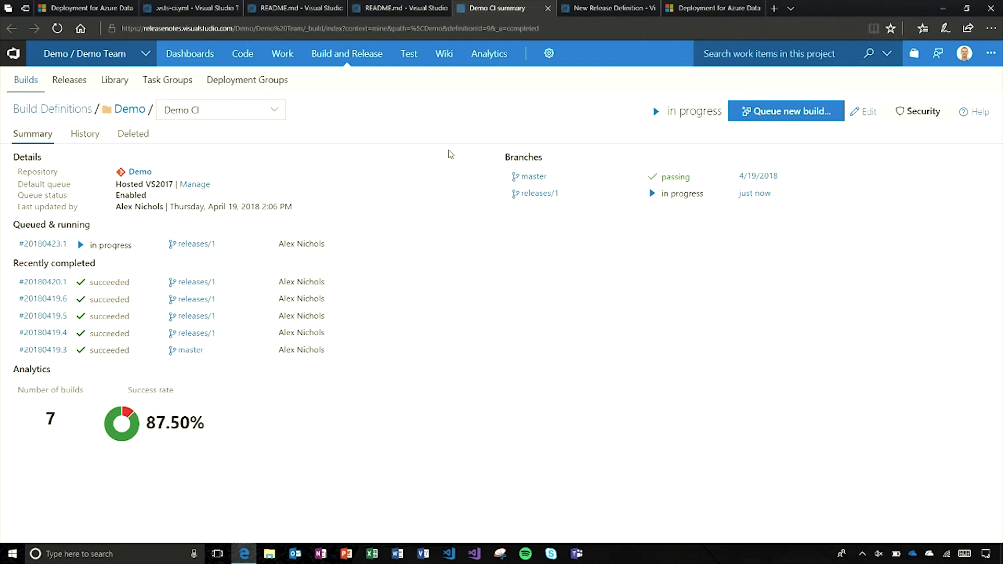
pyautogui.moveTo(485, 138)
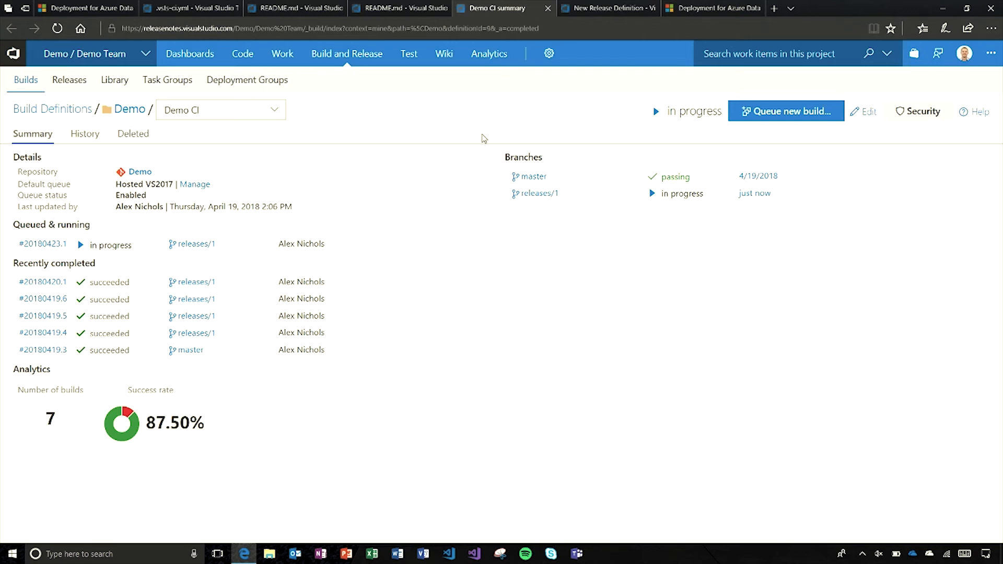
pyautogui.moveTo(582, 103)
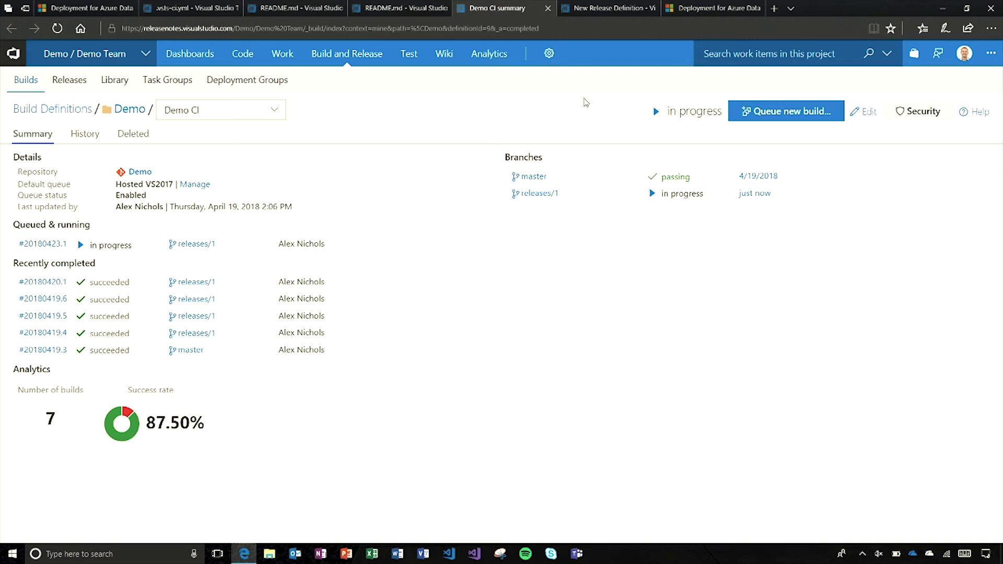
pyautogui.click(609, 8)
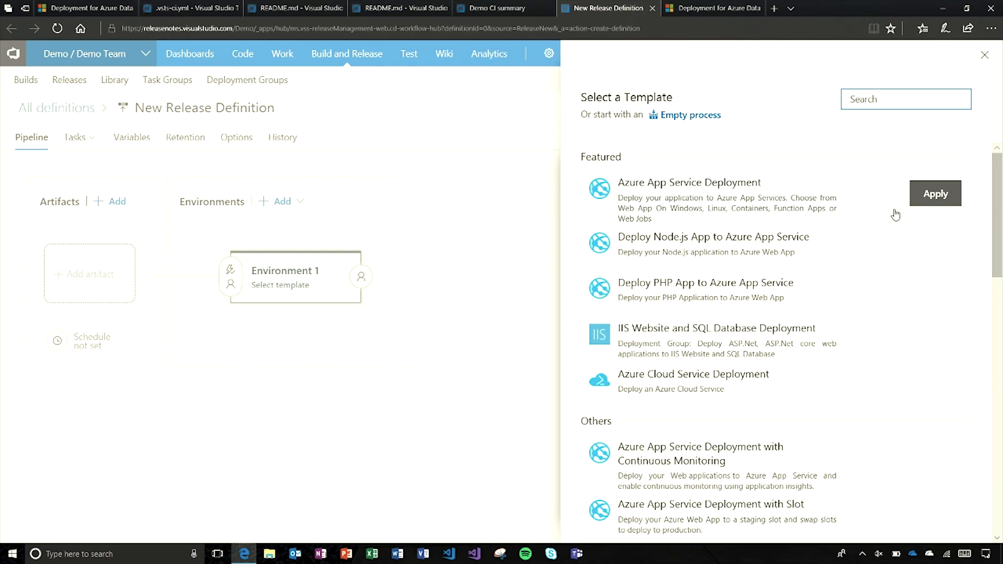
# Scroll the release templates, search for 'ruby', then clear the search.
pyautogui.scroll(-3)
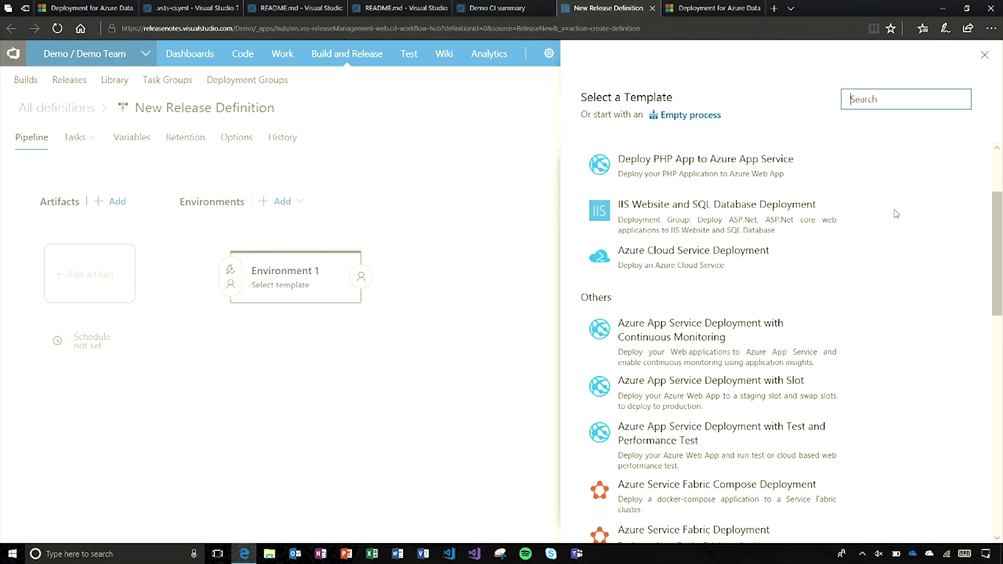
pyautogui.scroll(-3)
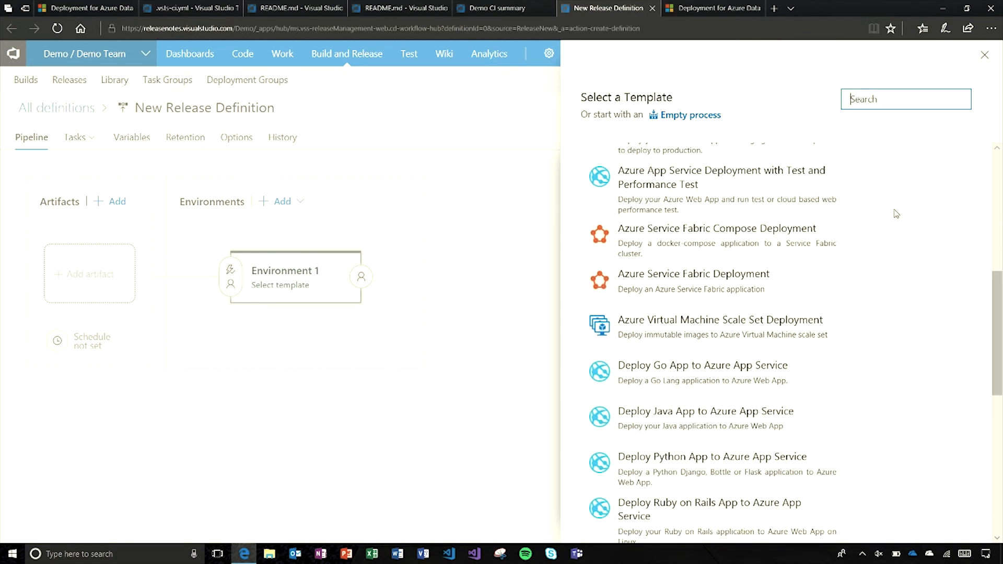
pyautogui.scroll(-3)
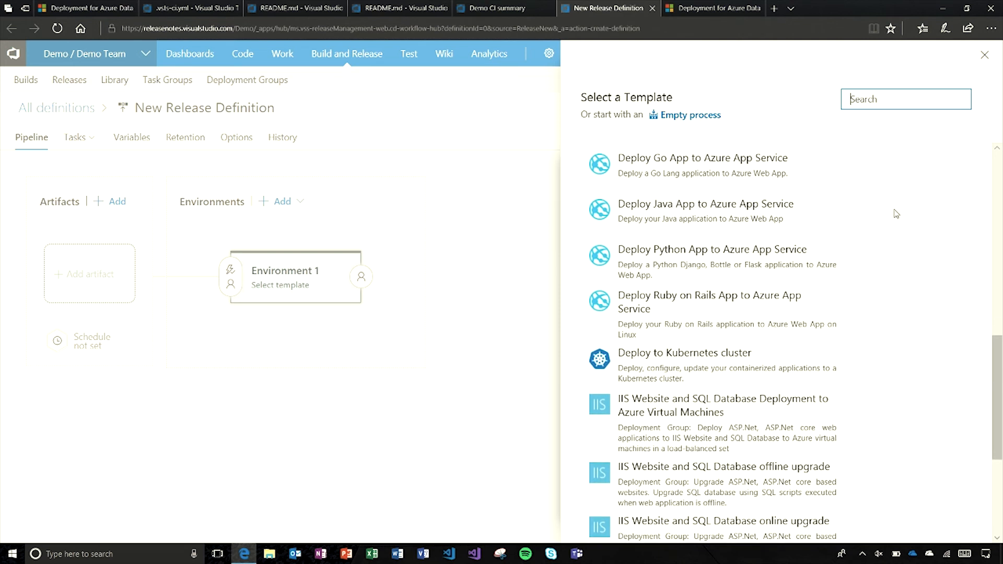
pyautogui.click(905, 100)
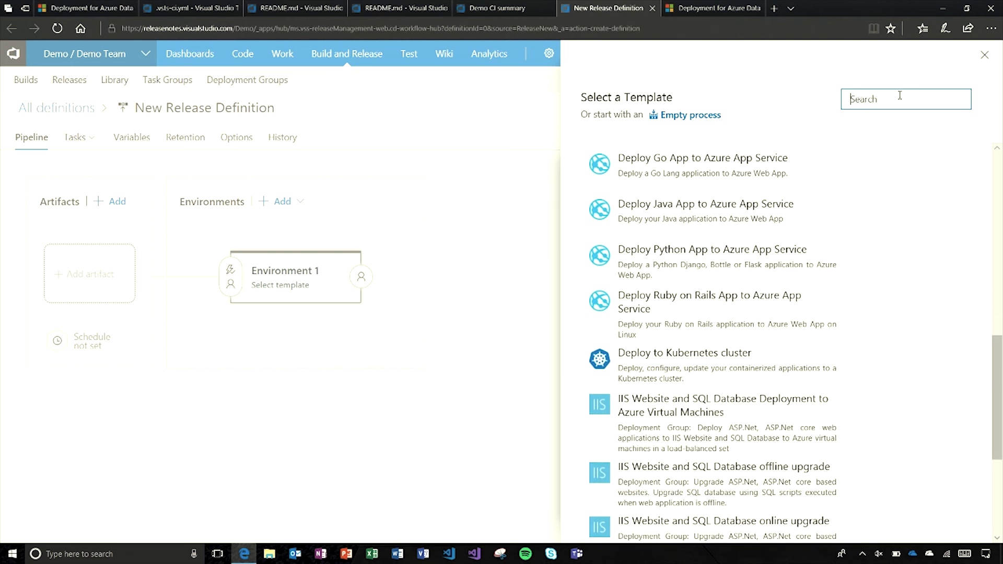
pyautogui.write('ruby')
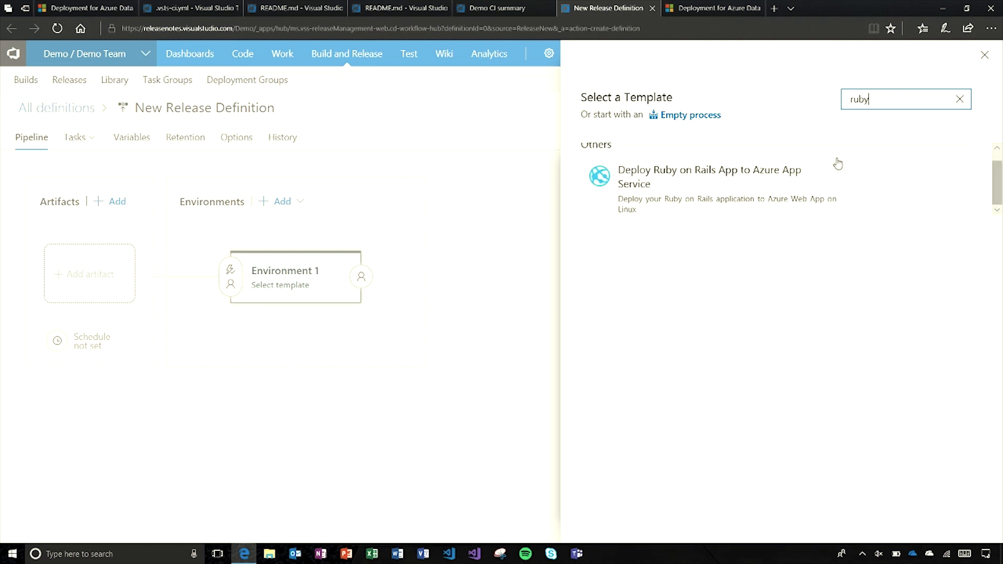
pyautogui.click(959, 99)
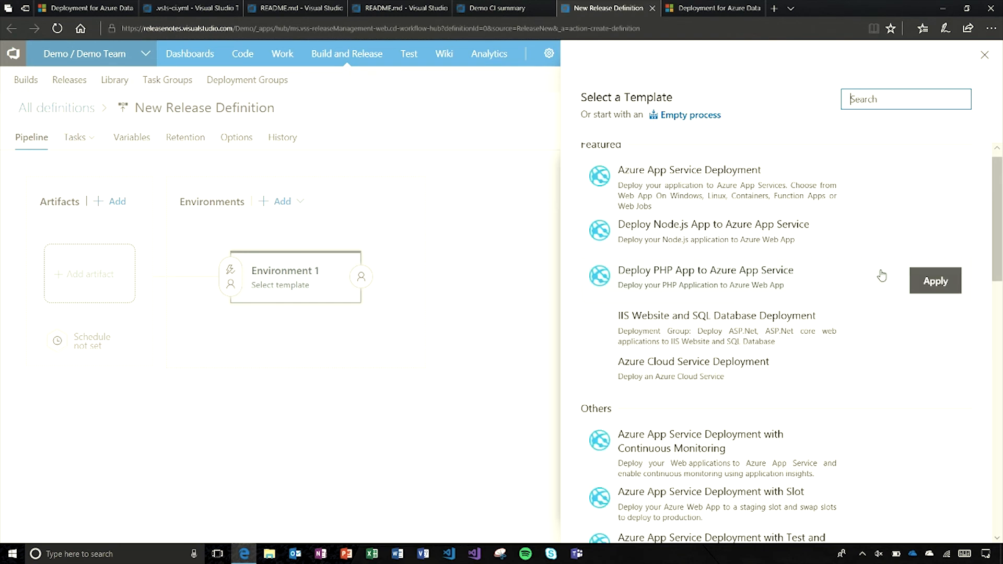
# Browse the full template list and return to the Sprint 133 release notes.
pyautogui.scroll(-3)
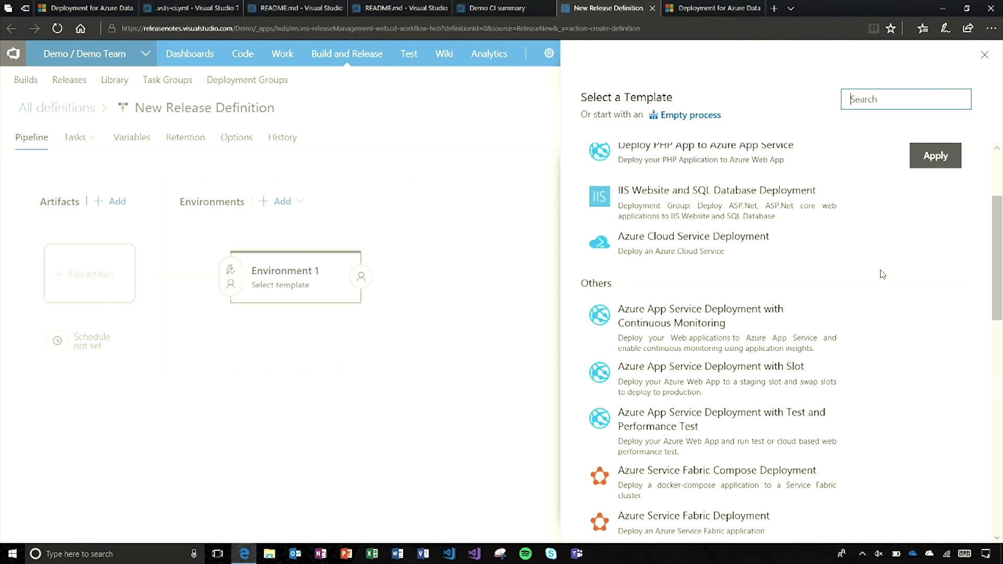
pyautogui.scroll(3)
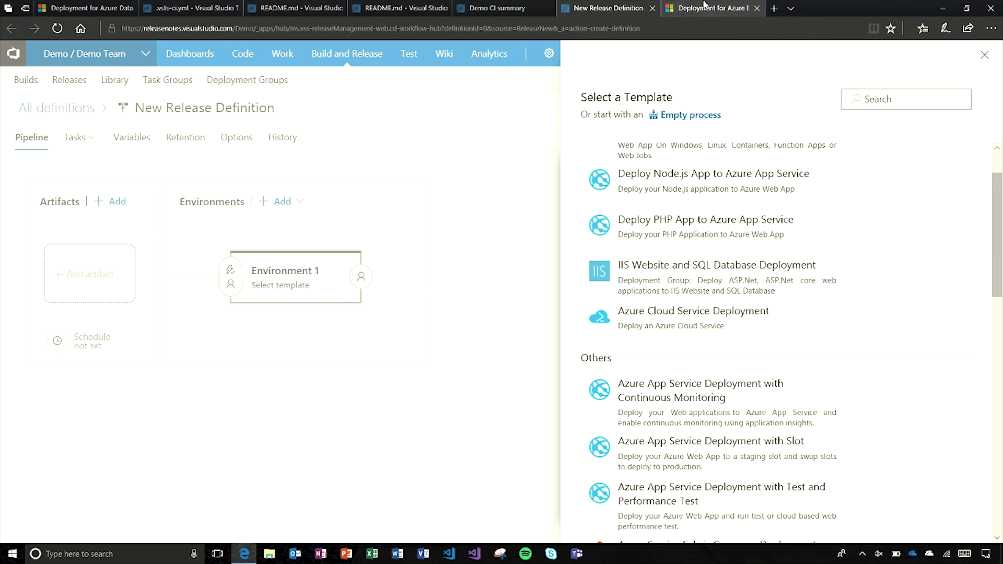
pyautogui.click(712, 8)
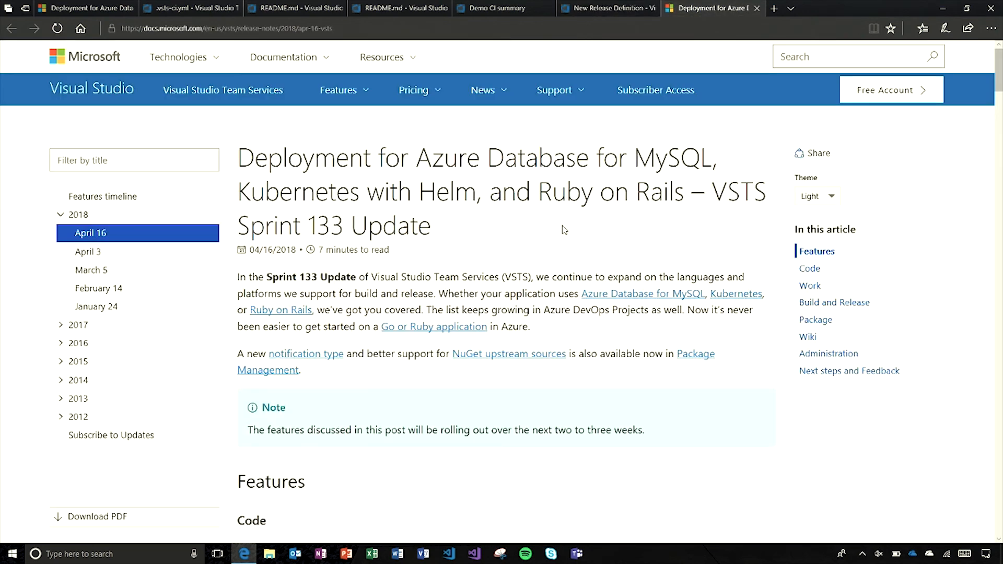